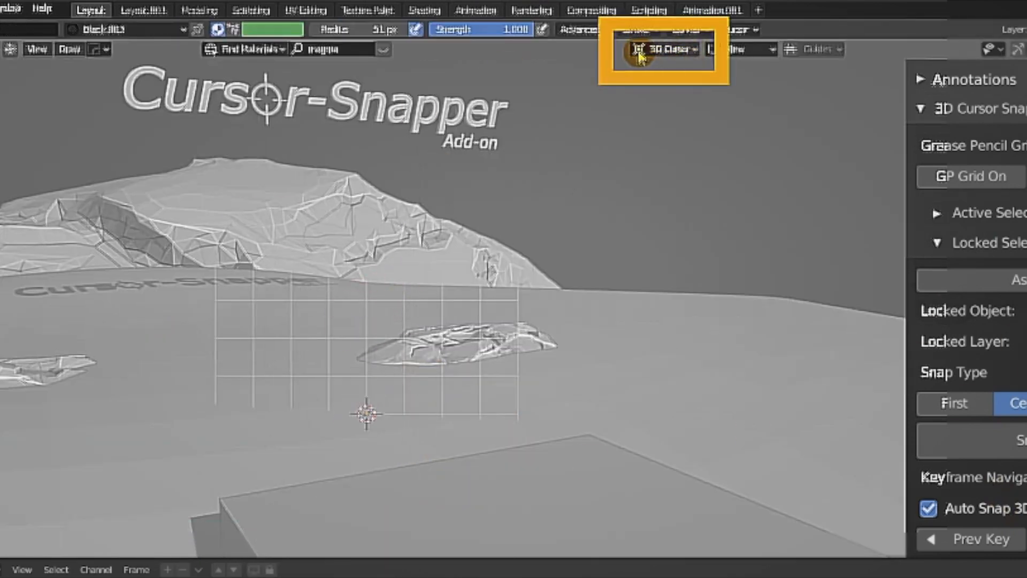
- Place new Grease Pencil strokes at the 3D cursor and draw a stroke on the grid
click(362, 295)
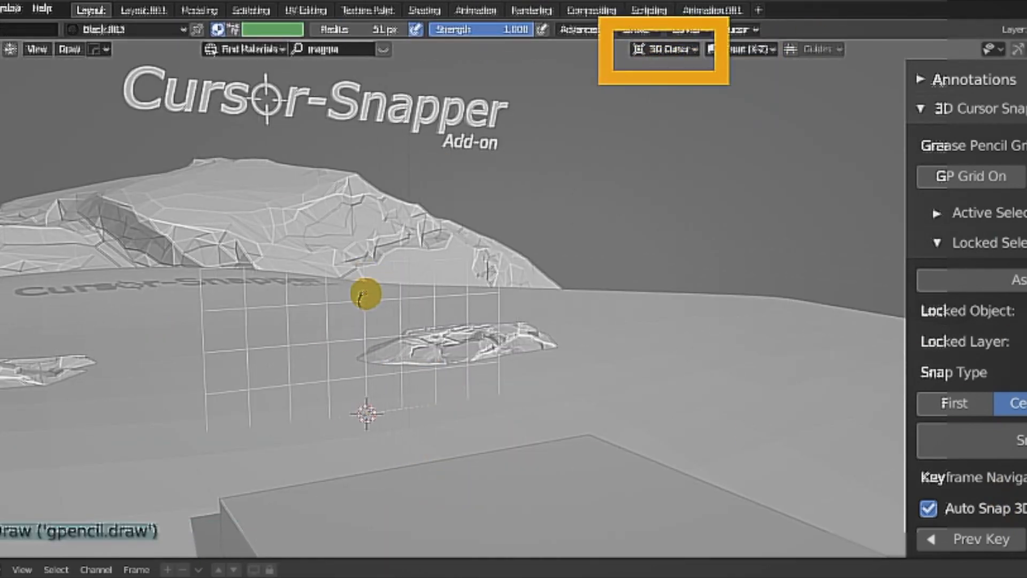
drag(363, 295, 484, 321)
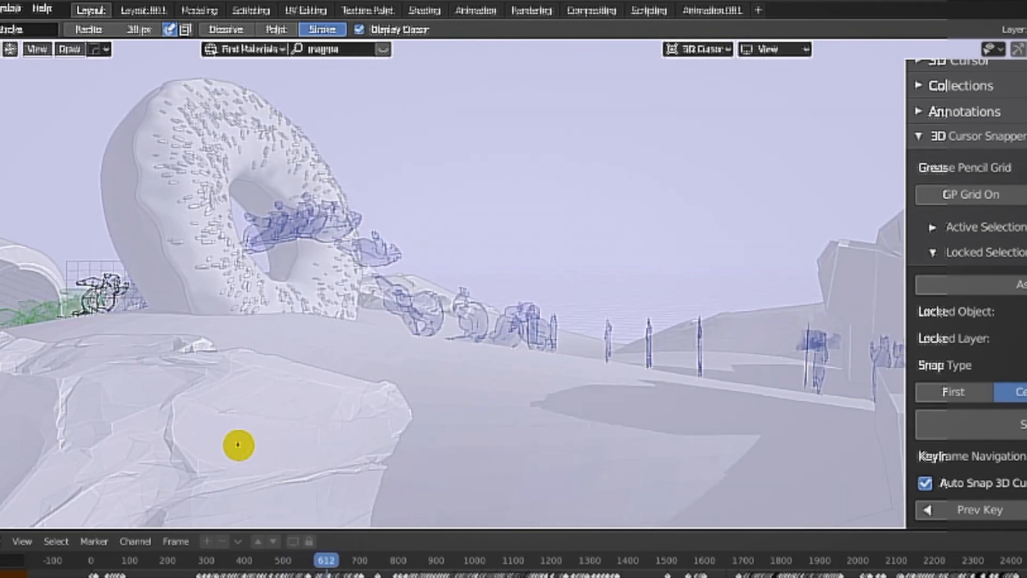
- Try Spaceship Shake (2D) and Out Car Window on the camera, settling on Handycam Run
click(340, 560)
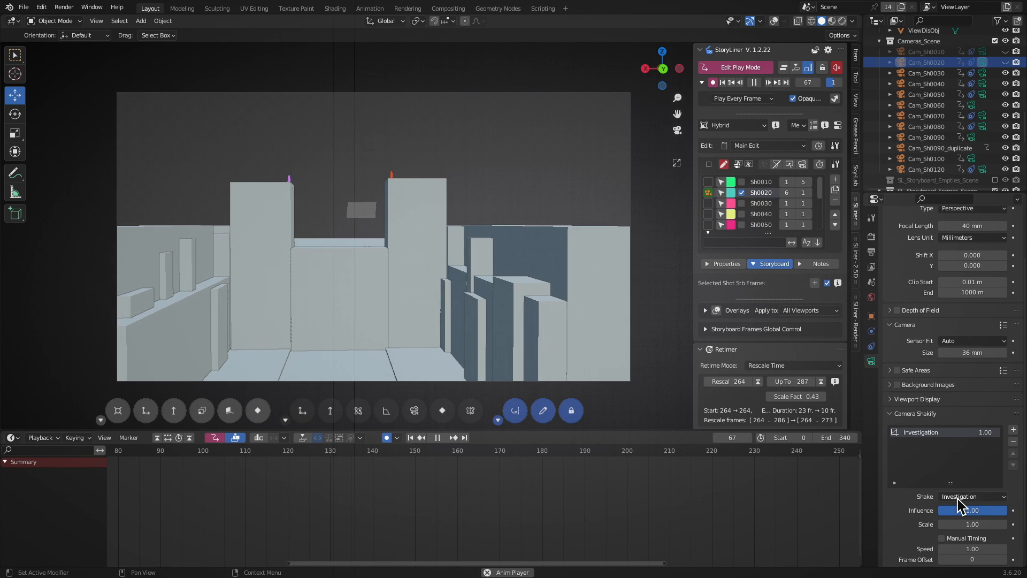
click(973, 496)
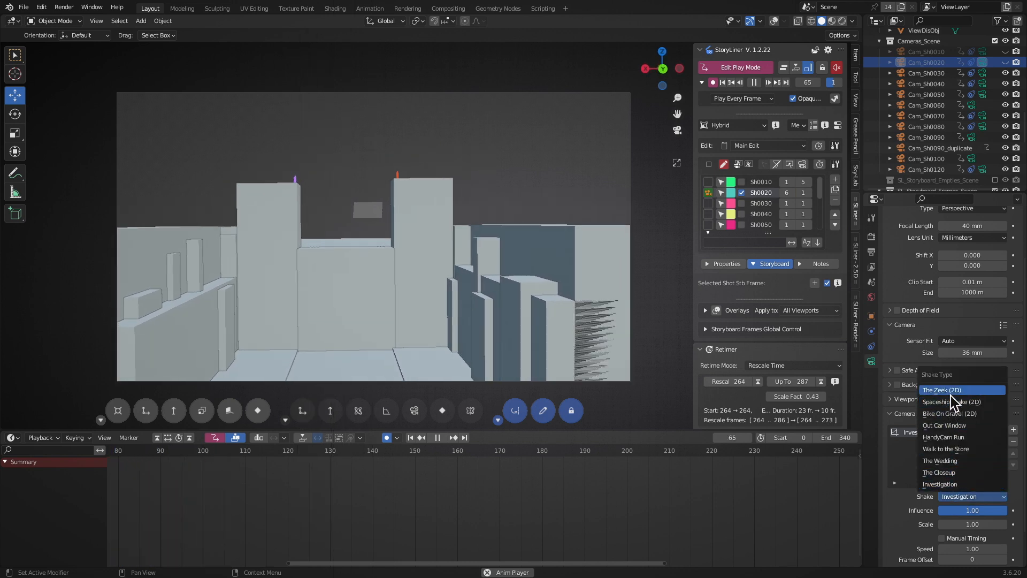
click(944, 389)
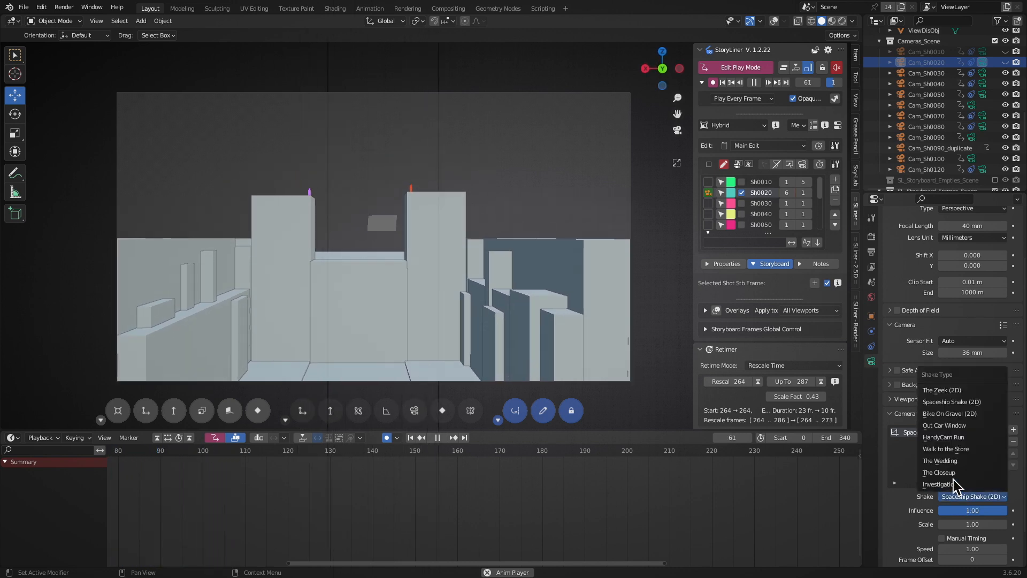
click(949, 413)
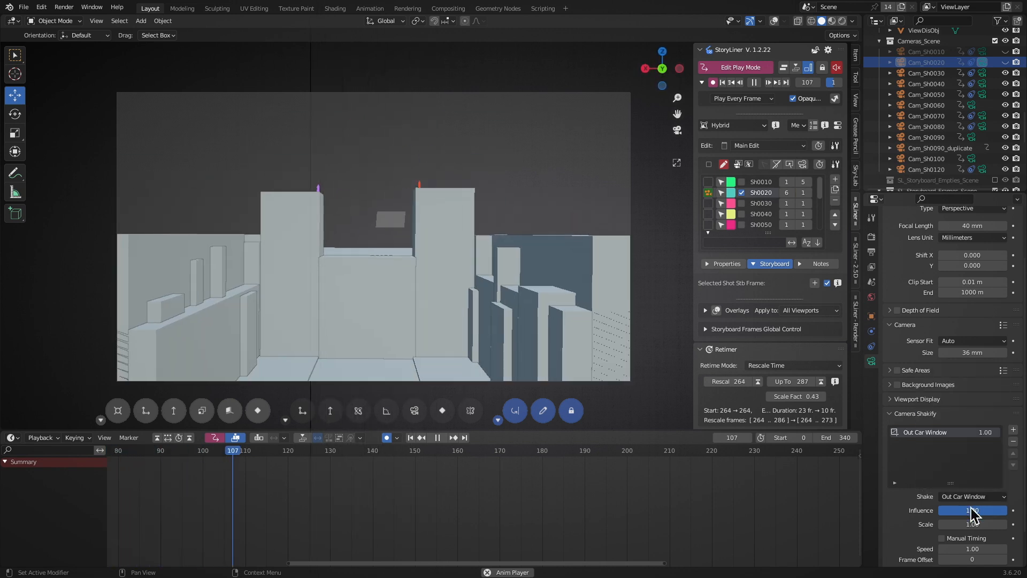
click(971, 495)
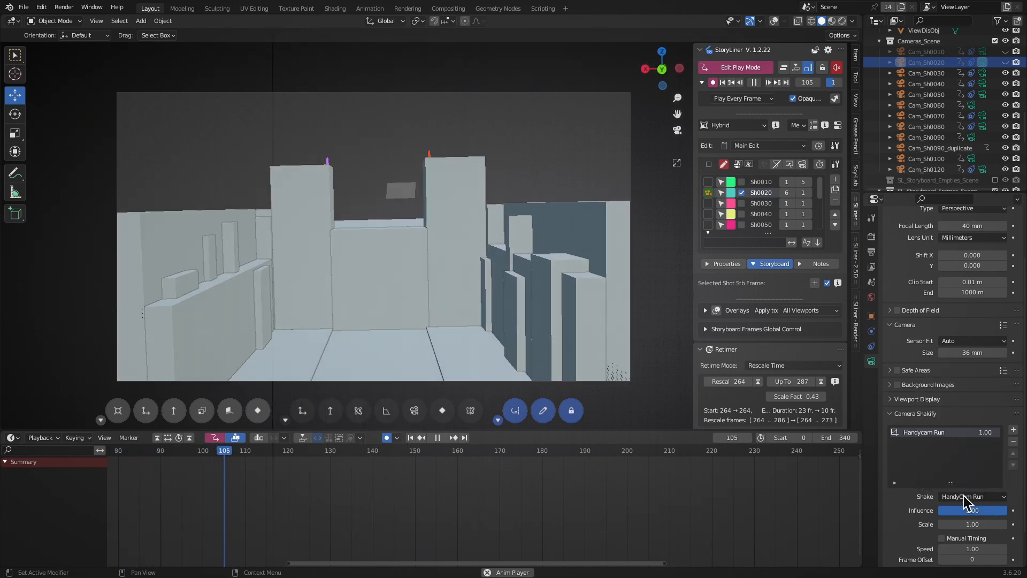
drag(1002, 510, 941, 510)
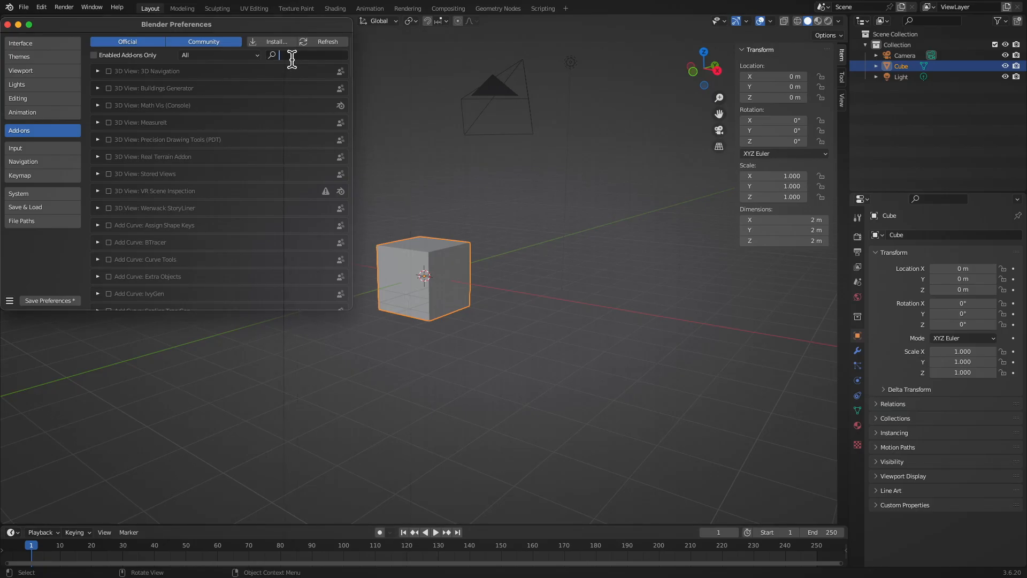
- Enable the Lighting: Sky-Lab add-on and import its atmosphere into the scene
text(sky)
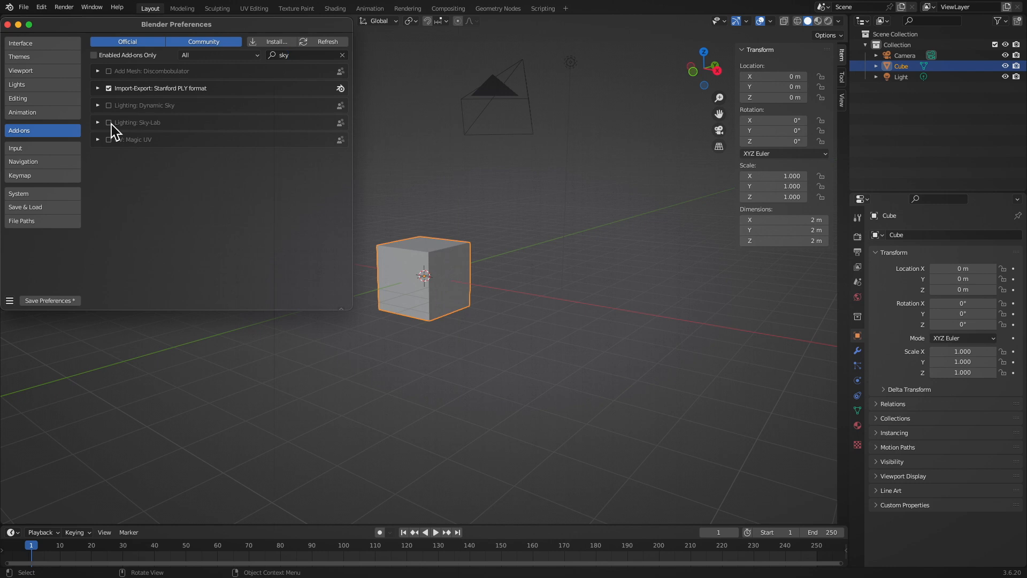
click(842, 130)
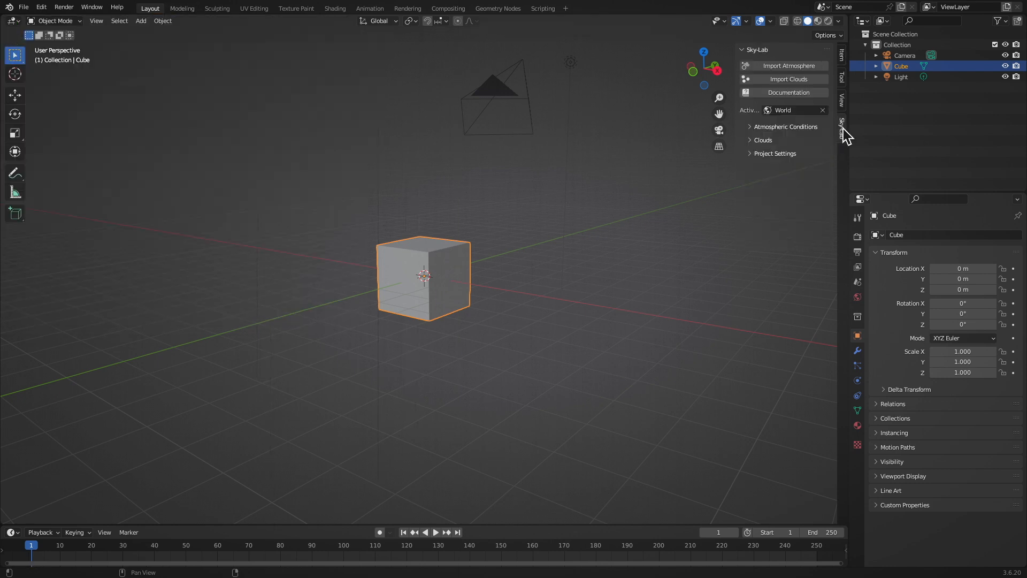
mouse_move(592, 276)
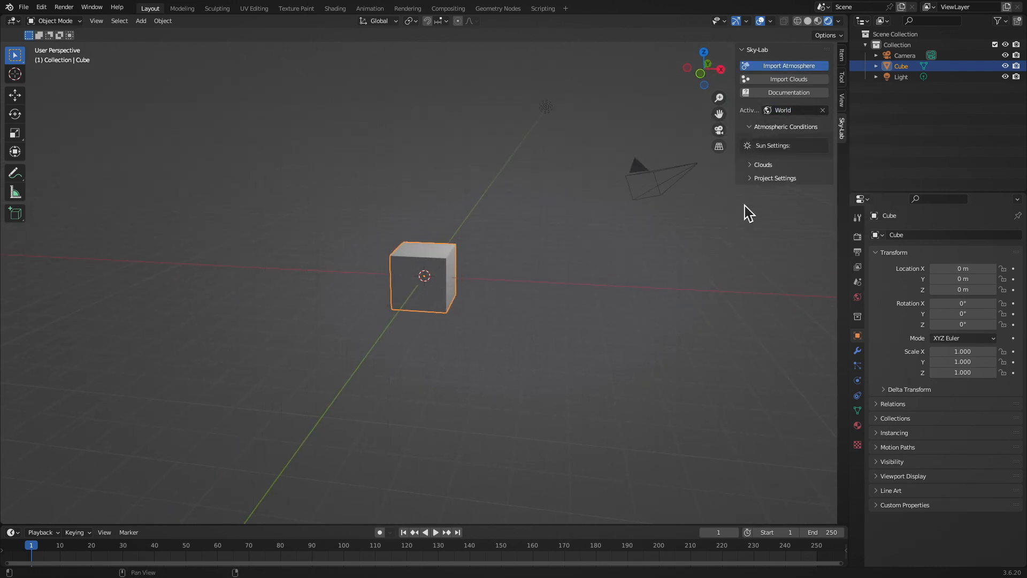
click(783, 65)
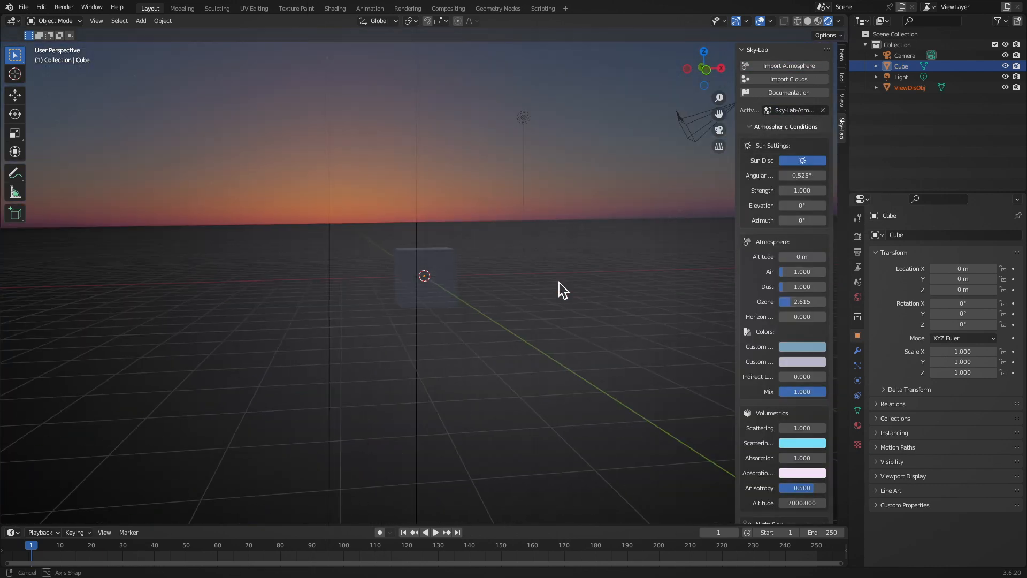
- Adjust the Sky-Lab sun elevation and air/dust values for a hazier daylight sky
drag(801, 205, 824, 205)
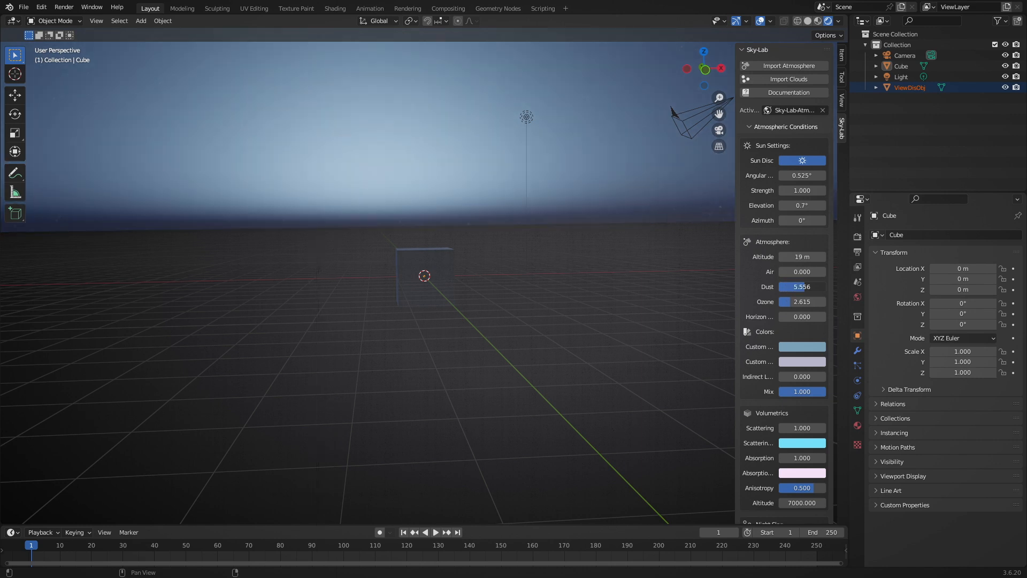
drag(802, 287, 783, 286)
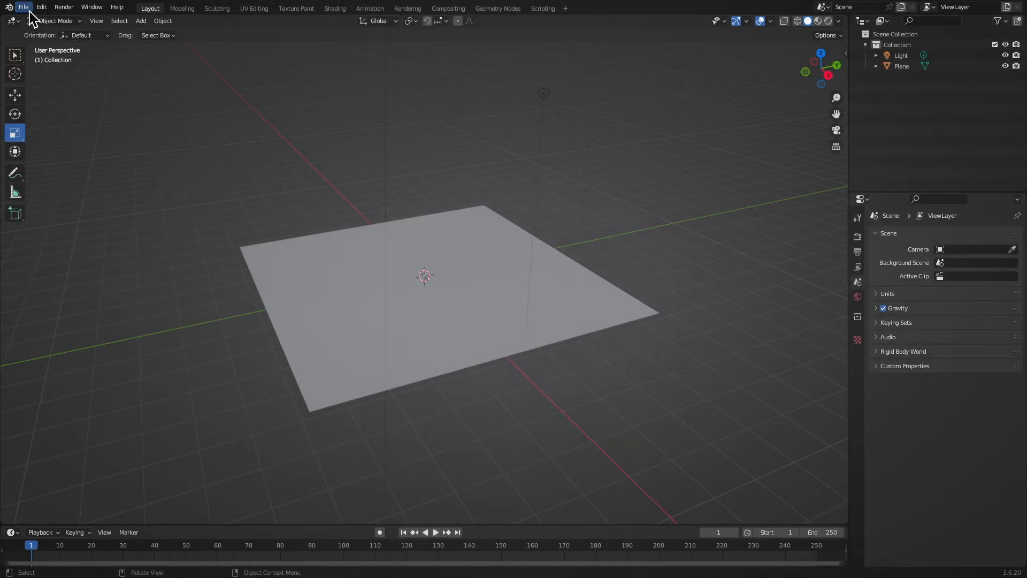
- Enable the 3D View: Real Terrain add-on in Preferences and show its sidebar settings
click(41, 7)
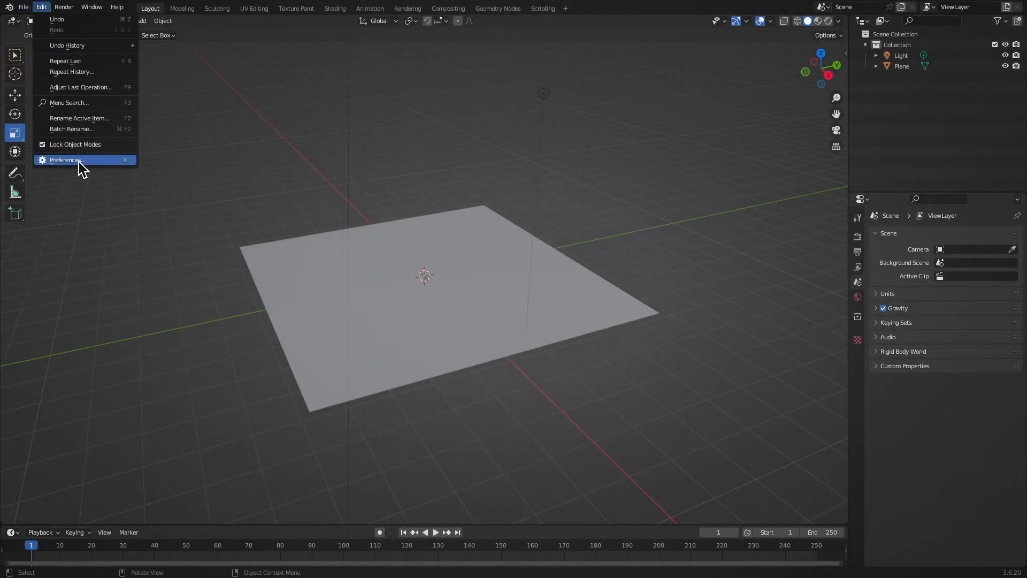
click(66, 160)
text(rea)
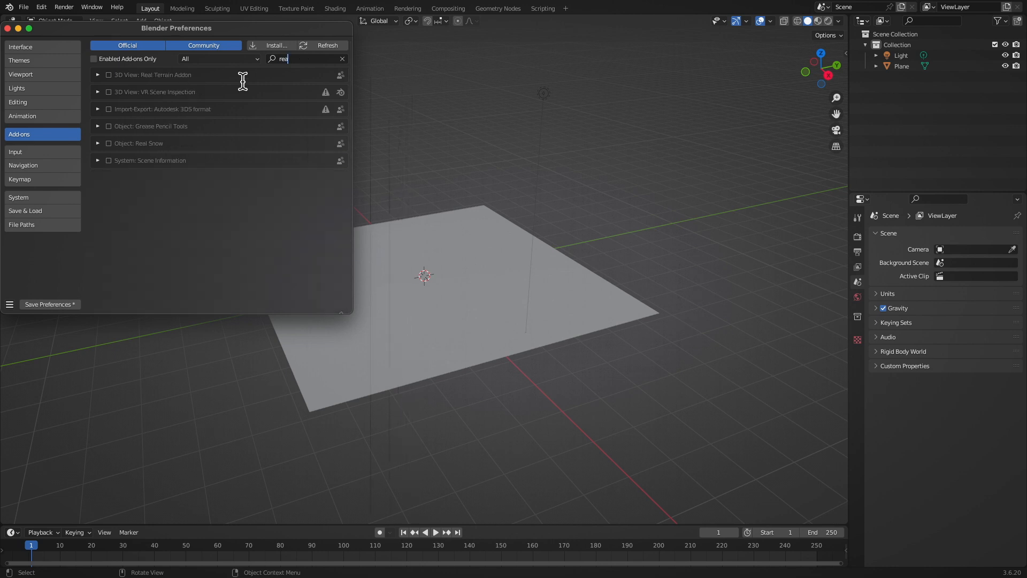
click(108, 75)
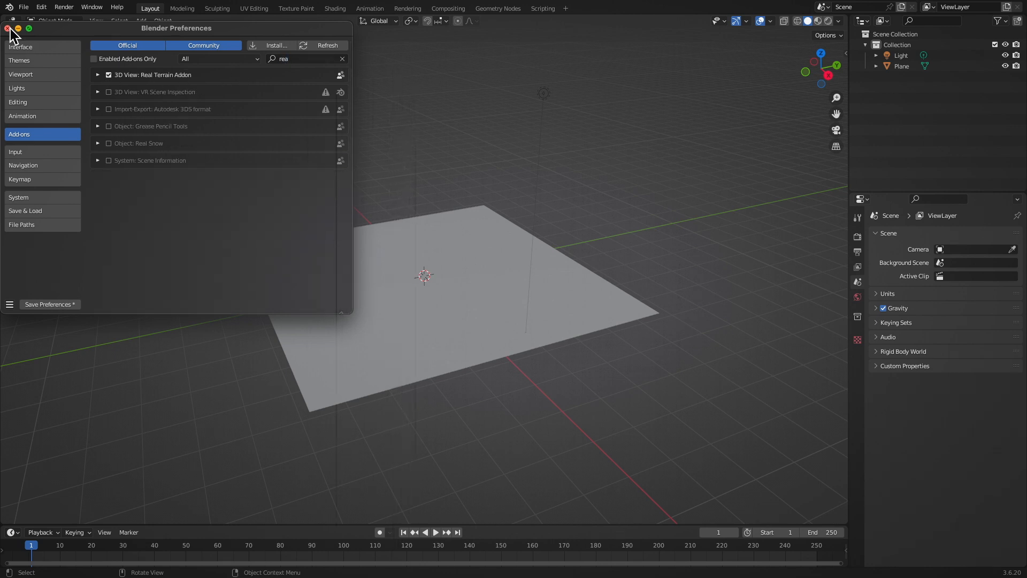
click(6, 28)
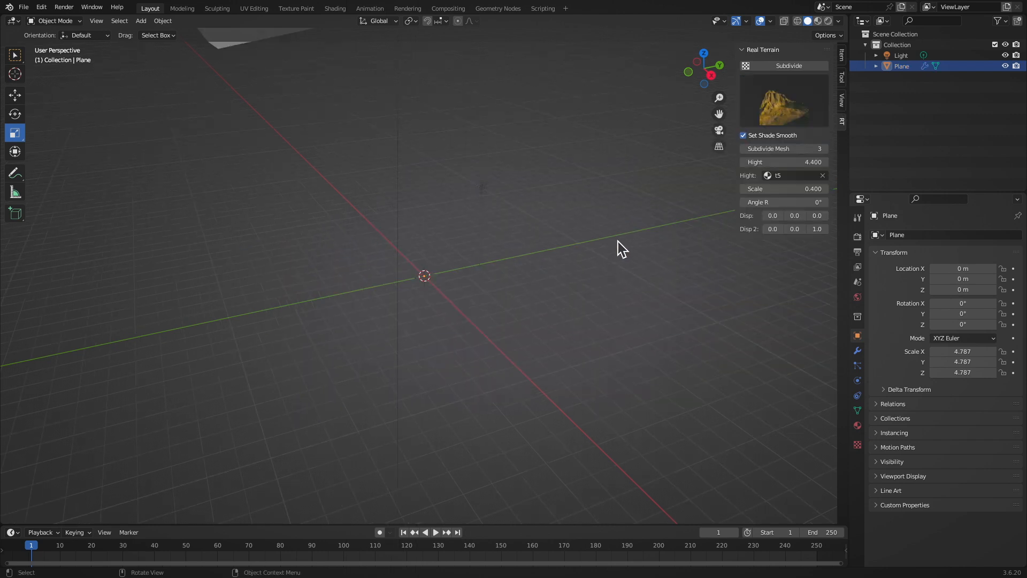
drag(621, 249, 628, 293)
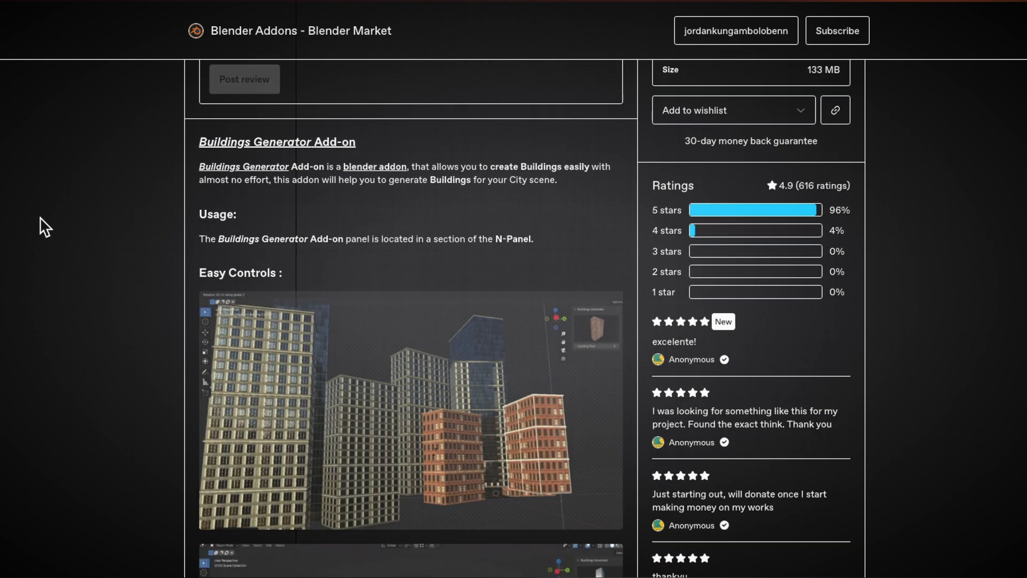
- Scroll the Buildings Generator product page down through its city renders and reviews
scroll(down, 3)
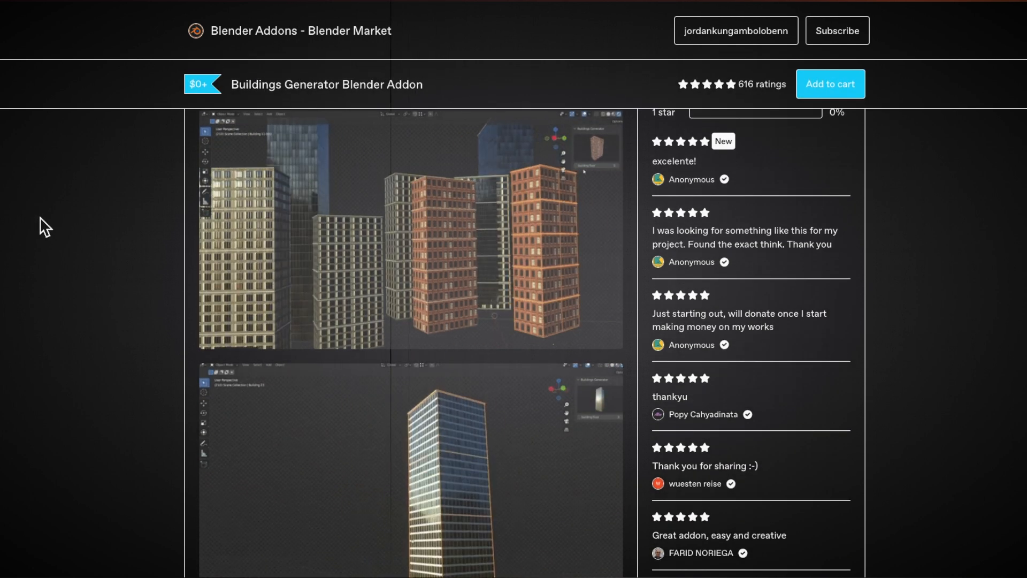
scroll(down, 3)
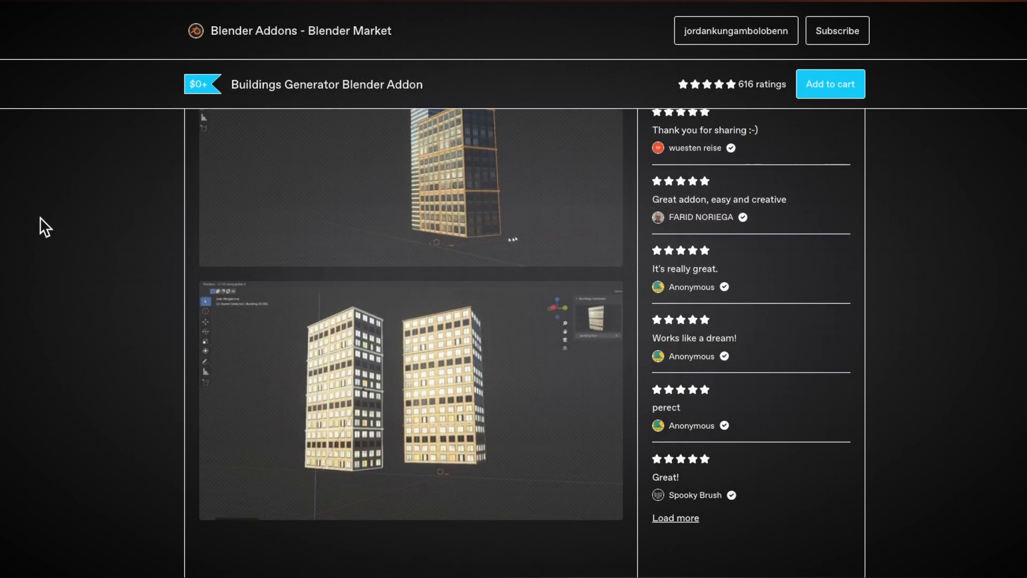
scroll(down, 3)
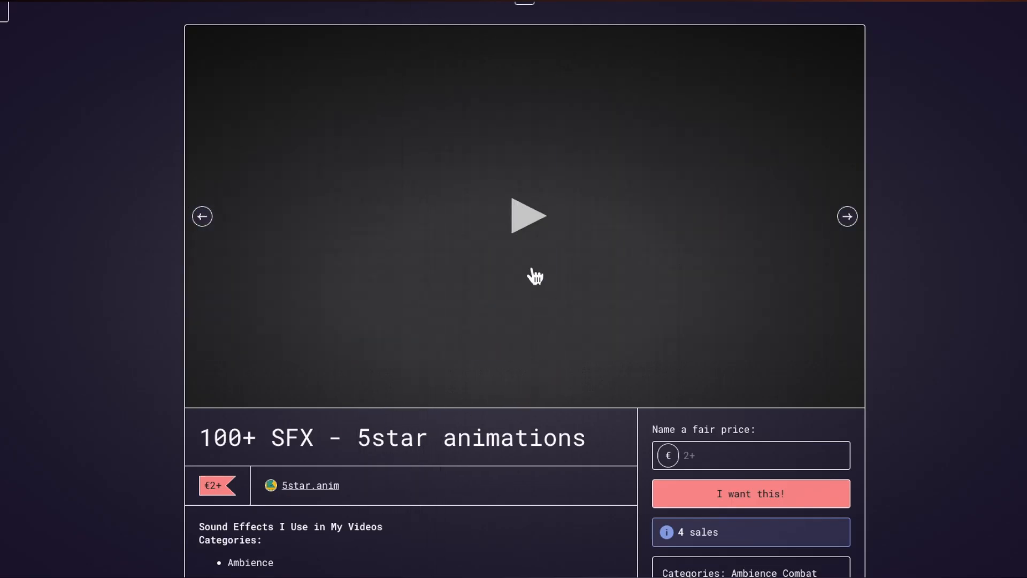
- Advance the 100+ SFX gallery carousel to the image of sound effect category folders
click(526, 215)
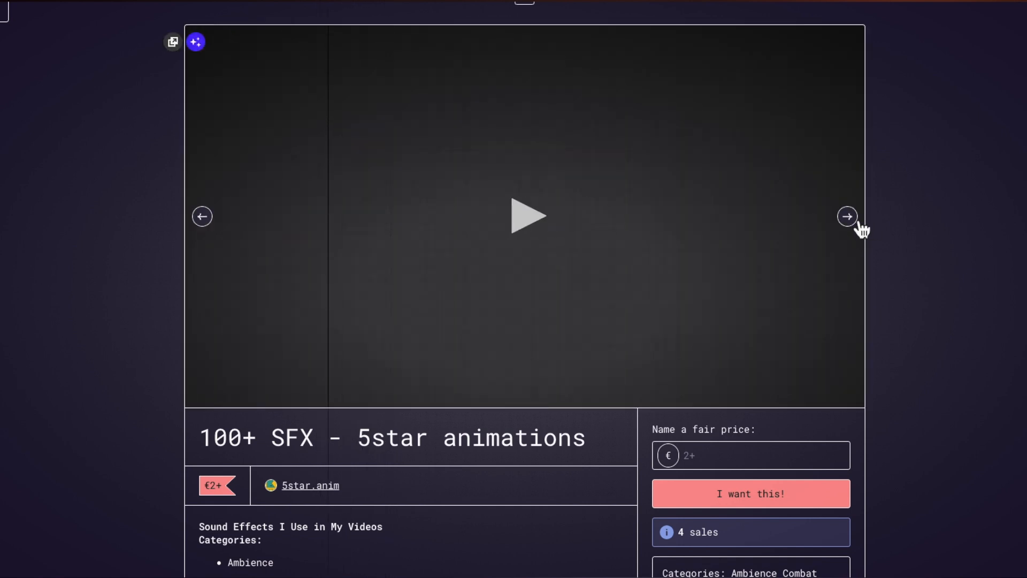
click(846, 217)
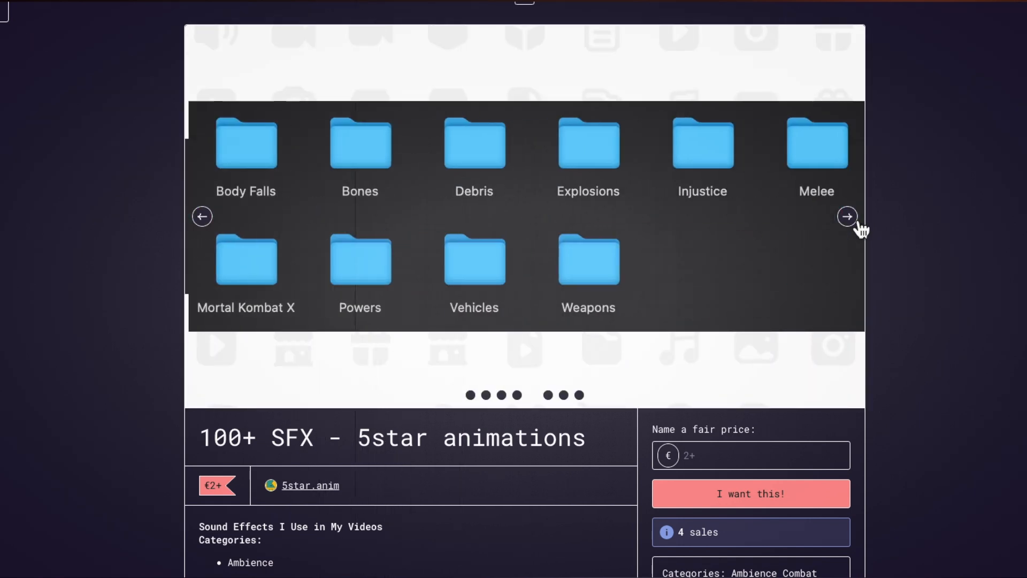
click(847, 216)
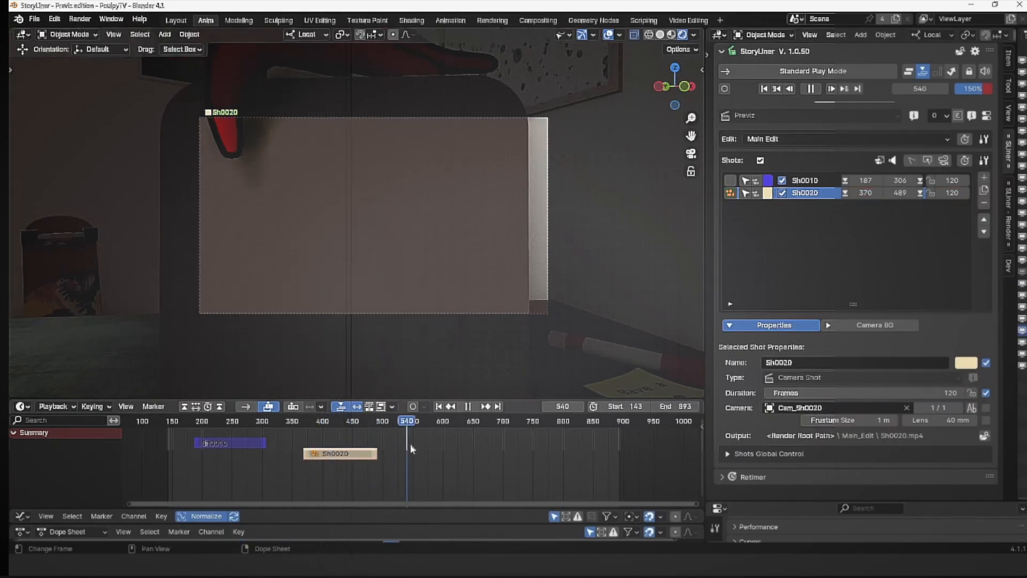
- Add new shot Sh0040 to the StoryLiner edit and switch to Edit Play Mode
click(810, 89)
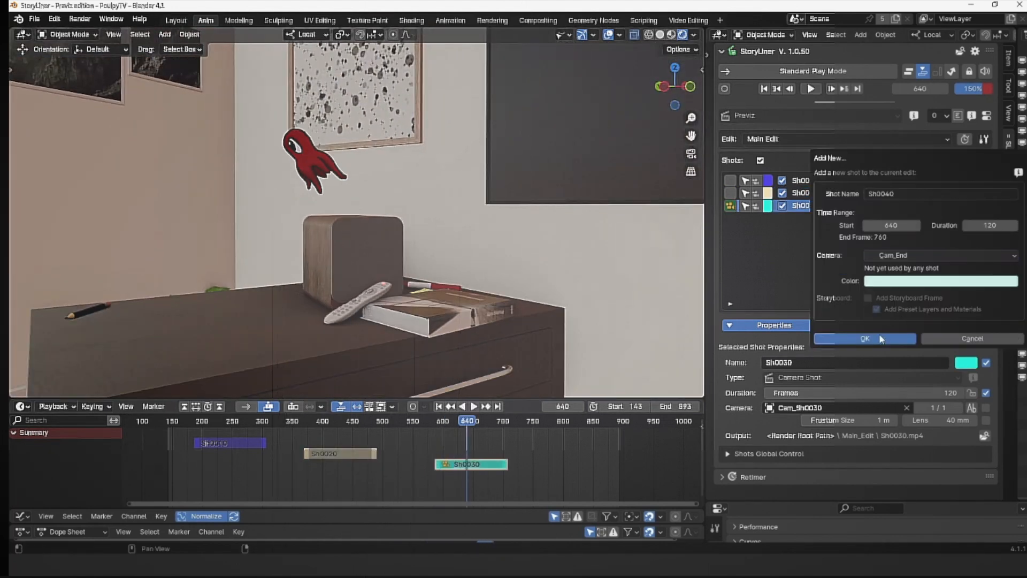
click(864, 340)
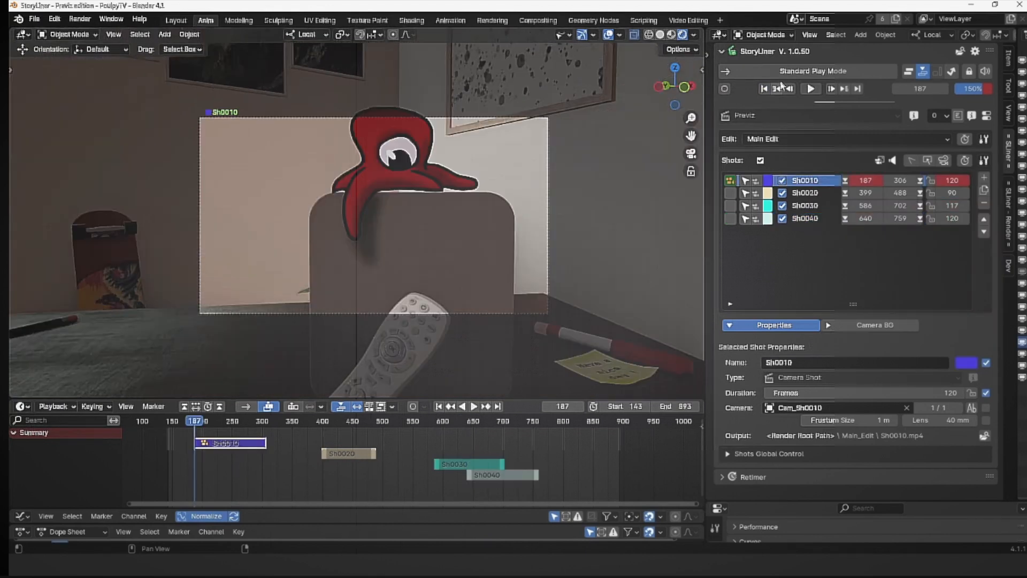
click(809, 70)
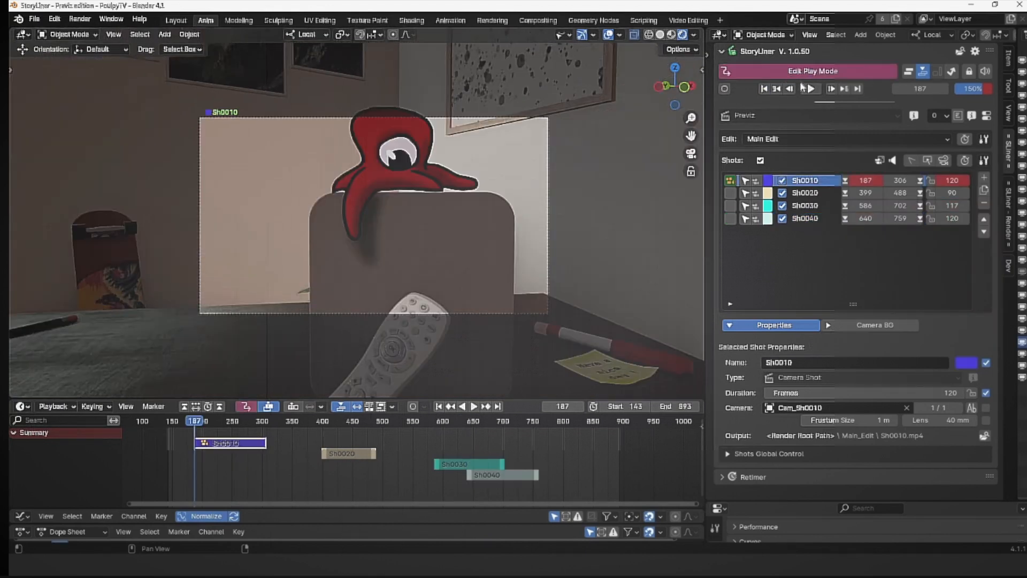
- Play the edit, pause it, and set the current frame to 718 to lengthen Sh0030
click(810, 89)
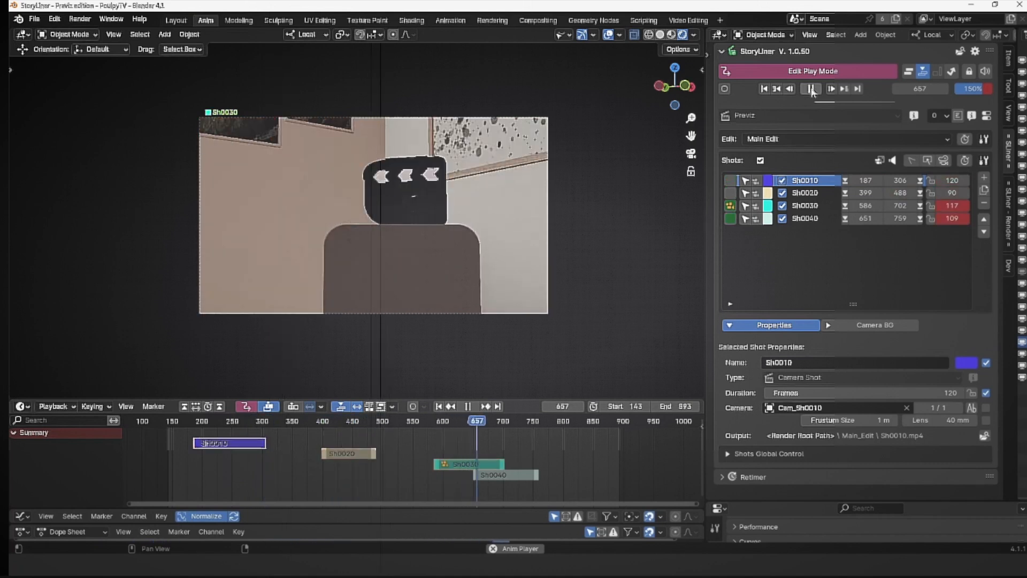
click(813, 89)
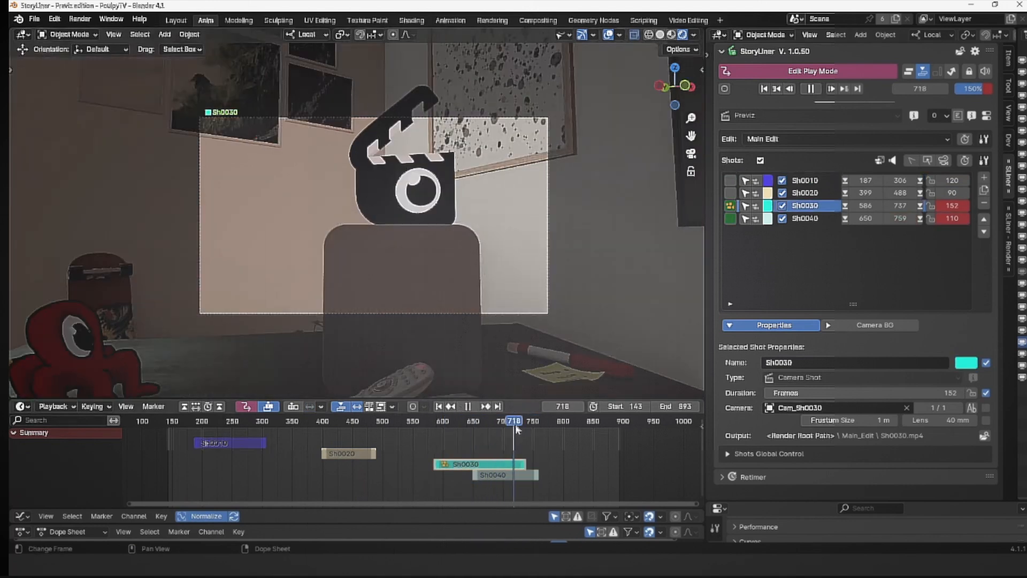
click(595, 420)
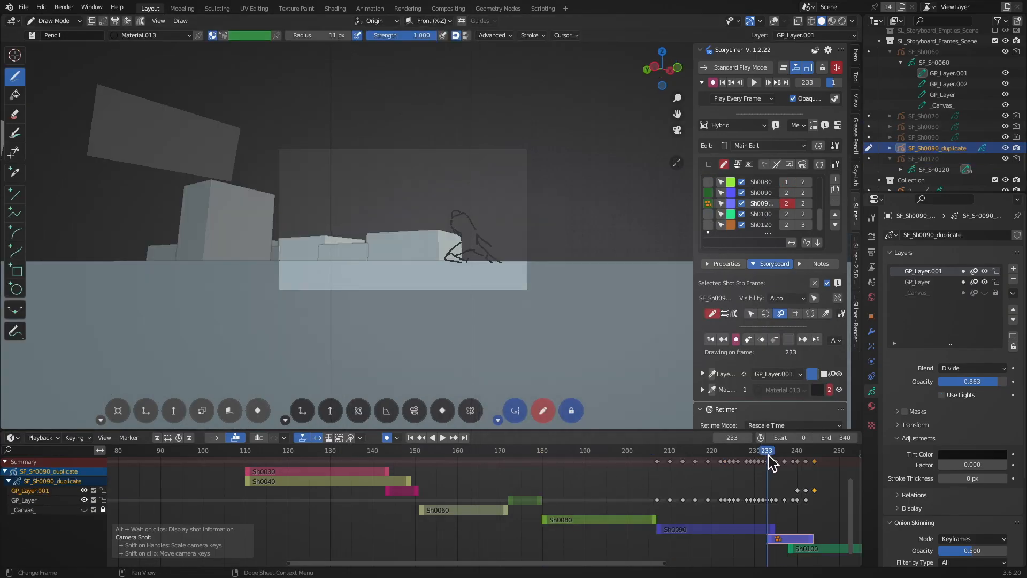
- Move the storyboard playhead back to frame 106
click(229, 450)
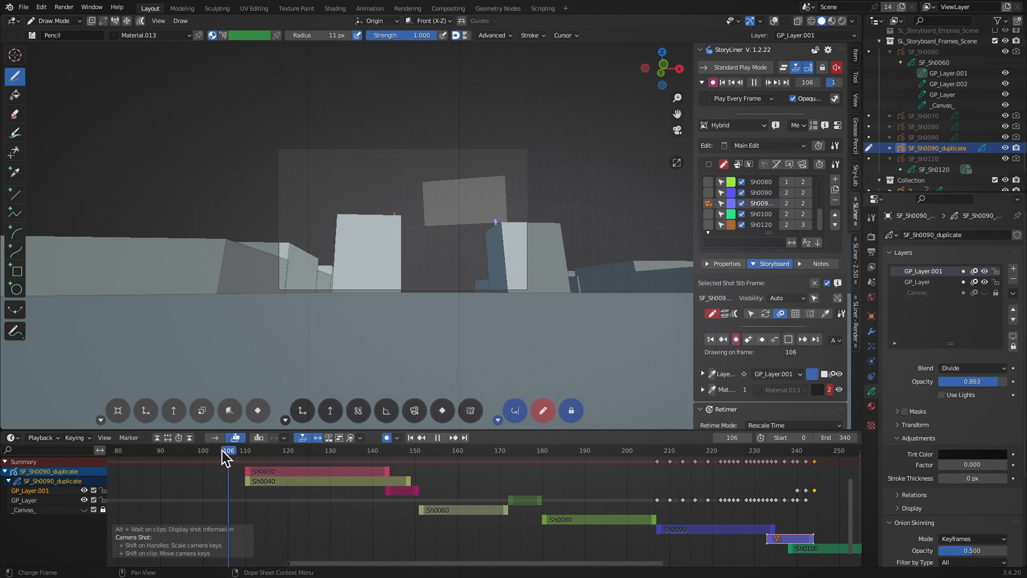